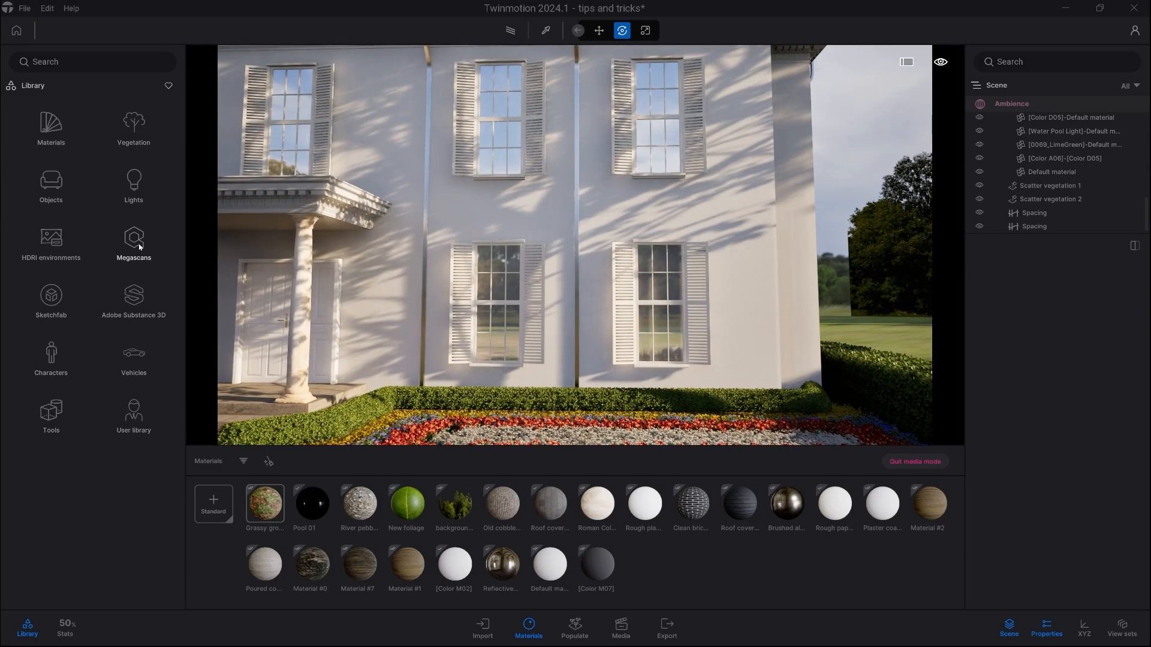
Browse the Megascans 3D plant categories and return to the Library root.
{"action": "left_click", "coordinate": [134, 241]}
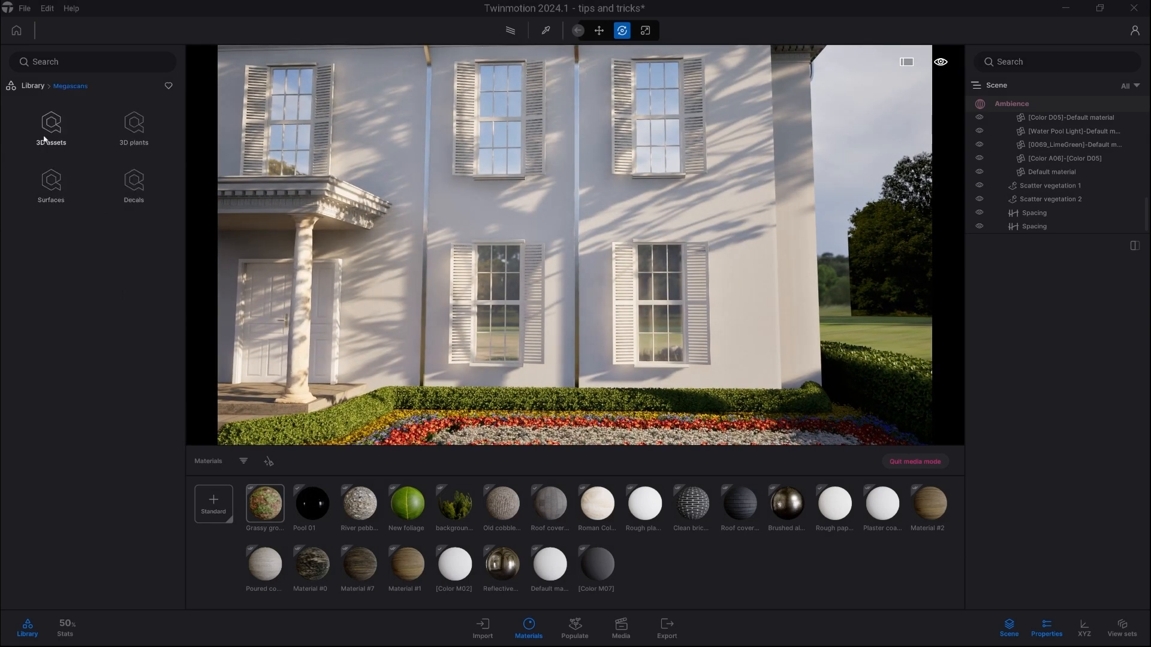
{"action": "left_click", "coordinate": [135, 122]}
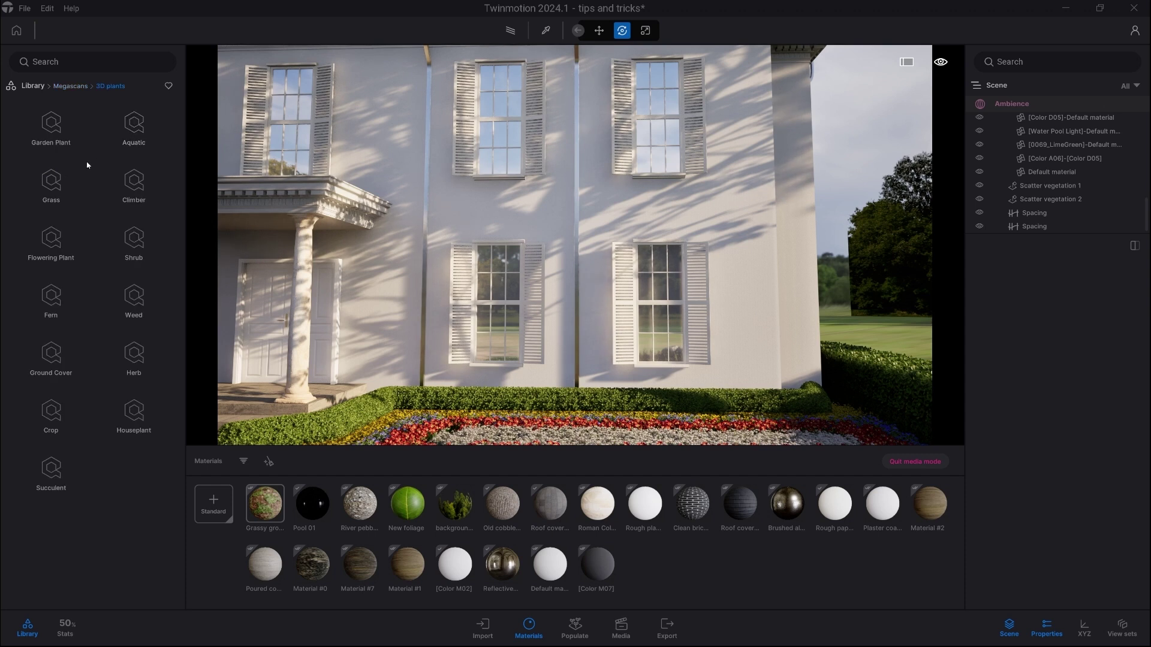
{"action": "left_click", "coordinate": [134, 182]}
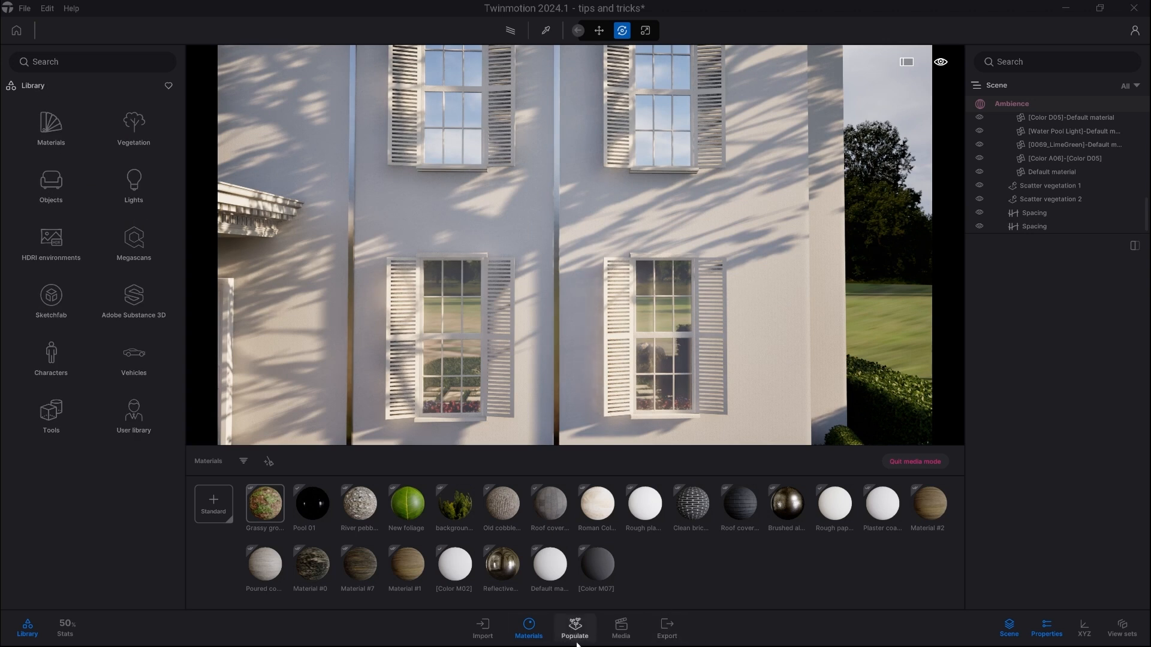
Start Populate Paint mode and show the Vegetation Misc. models containing Brushable Ivy.
{"action": "left_click", "coordinate": [573, 627]}
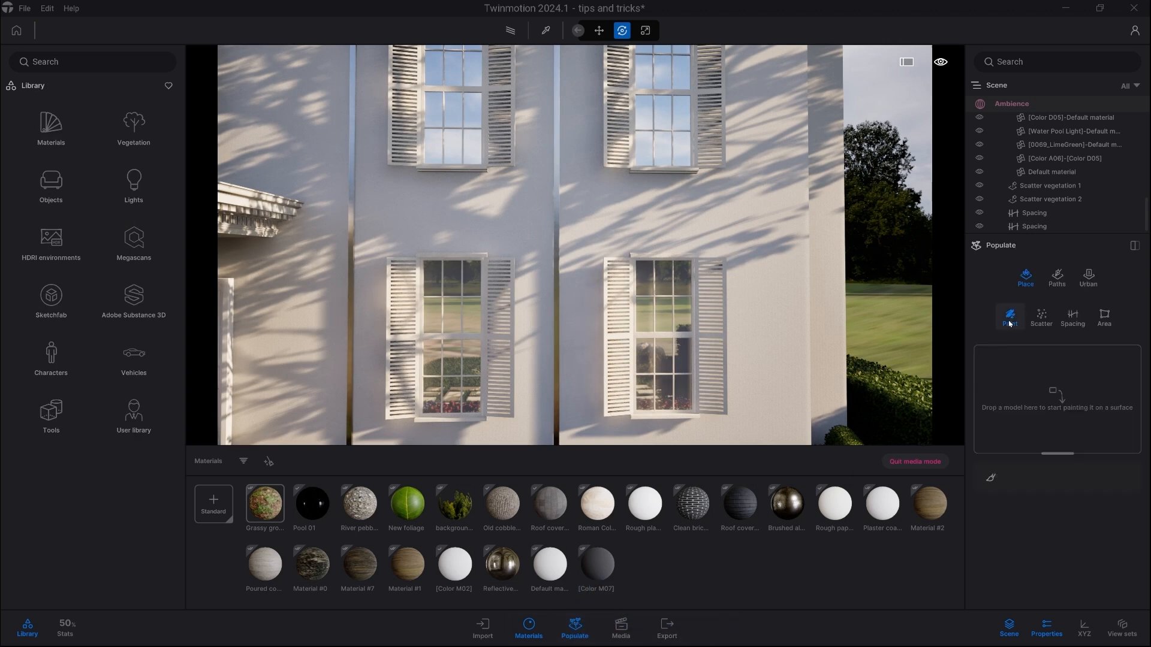
{"action": "left_click", "coordinate": [1009, 316]}
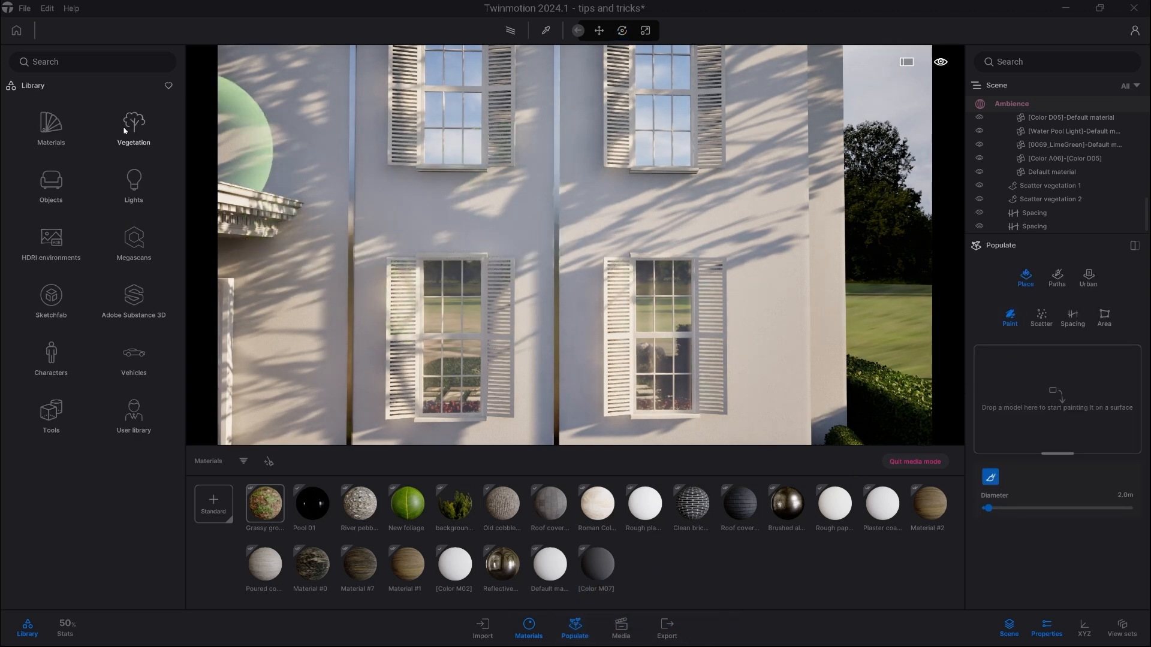
{"action": "left_click", "coordinate": [134, 121]}
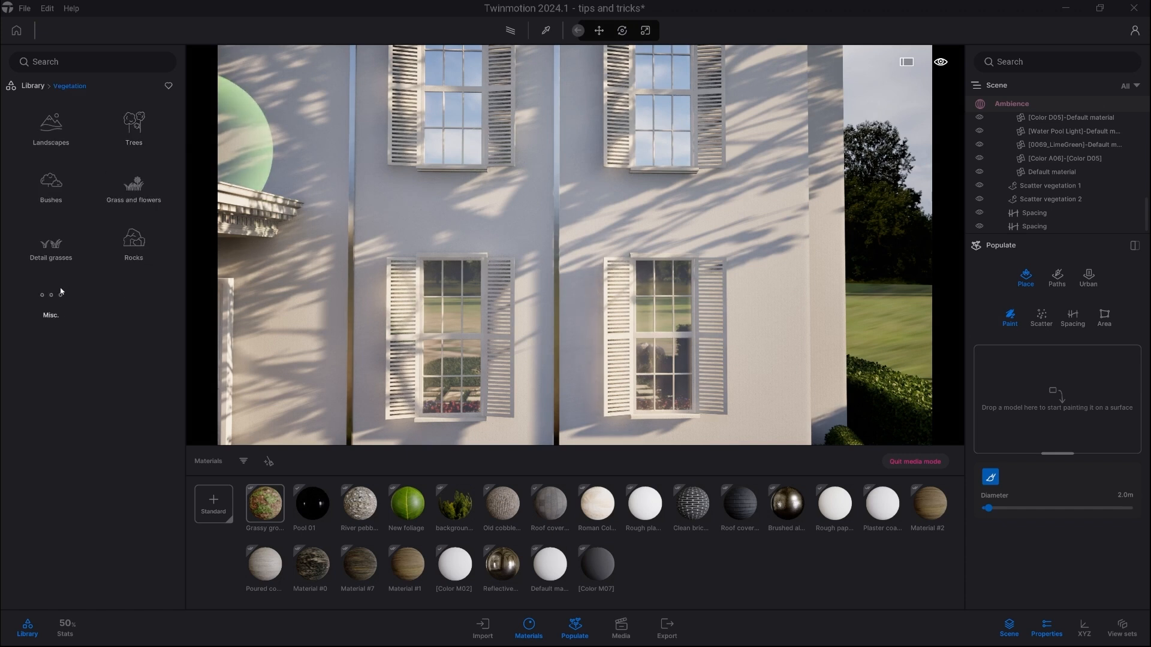
{"action": "left_click", "coordinate": [51, 296]}
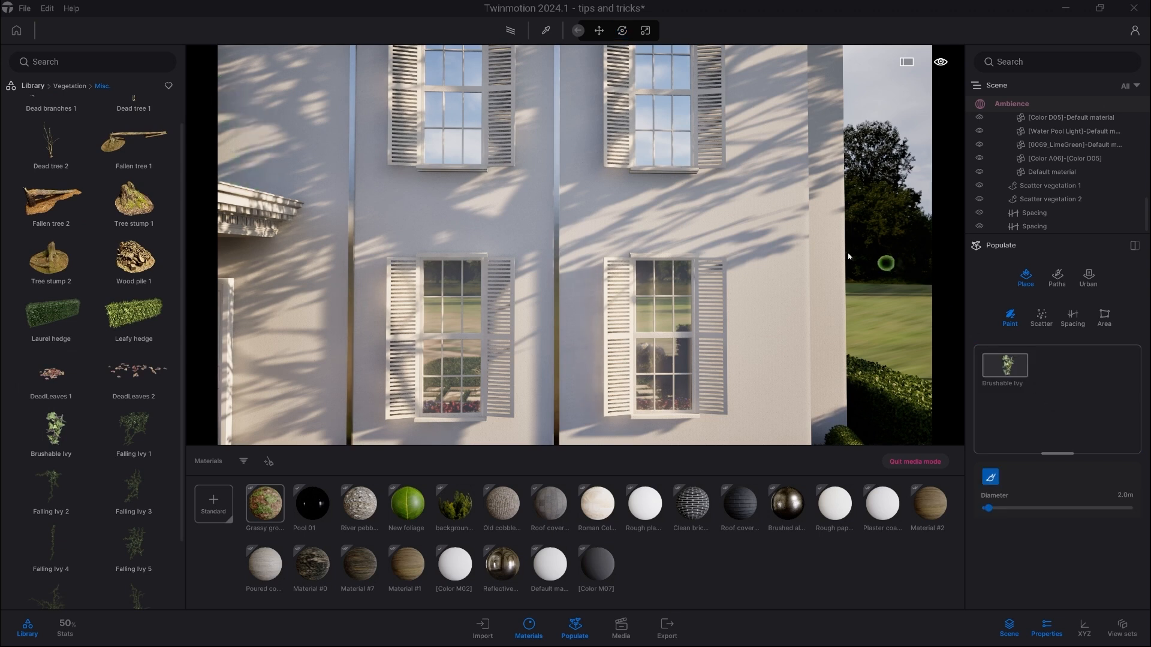
{"action": "mouse_move", "coordinate": [753, 224]}
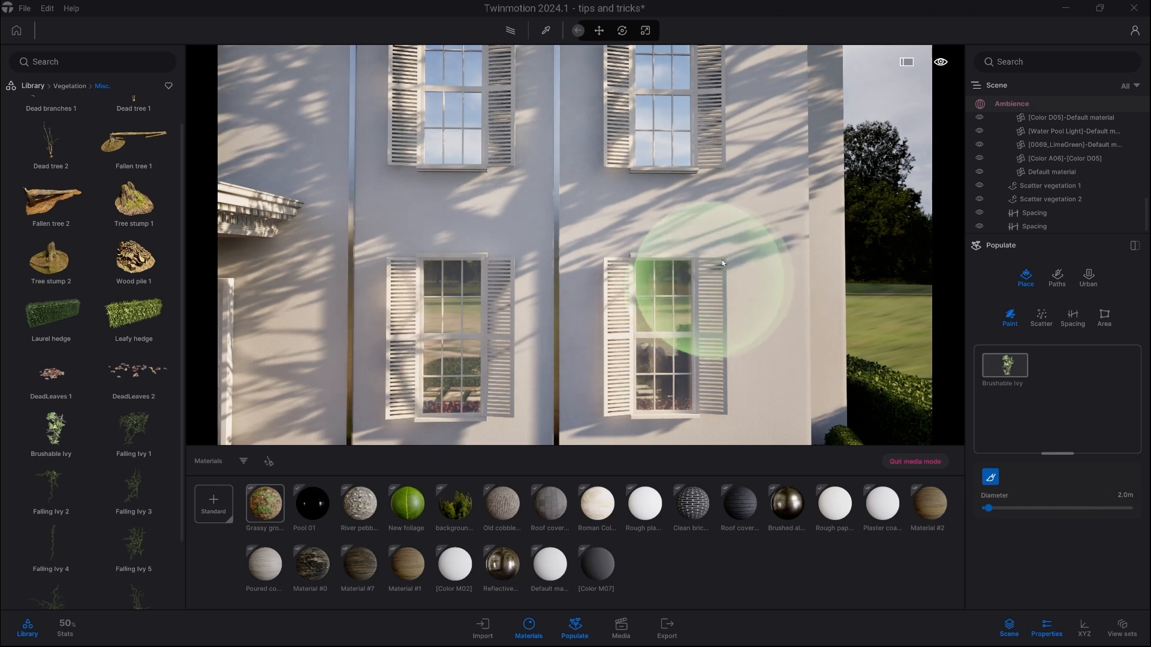
{"action": "mouse_move", "coordinate": [760, 213]}
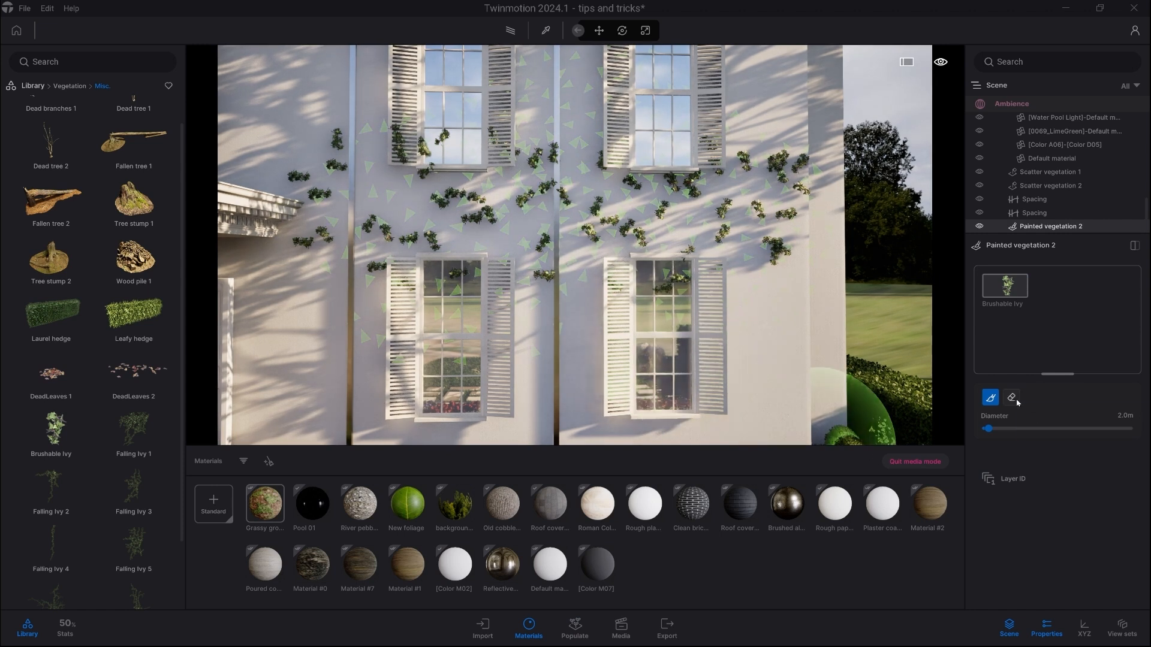
Paint dense 0.9 m ivy strips on the wall beside the windows at 30% density.
{"action": "left_click", "coordinate": [1012, 396]}
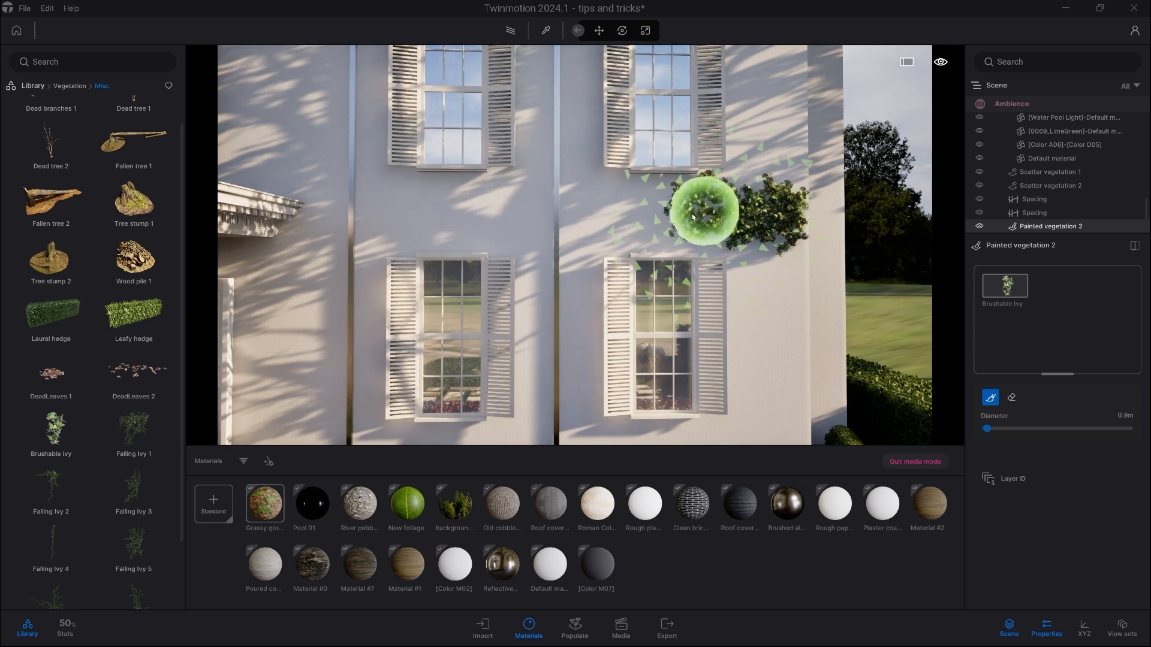
{"action": "left_click_drag", "start_coordinate": [705, 213], "coordinate": [616, 224]}
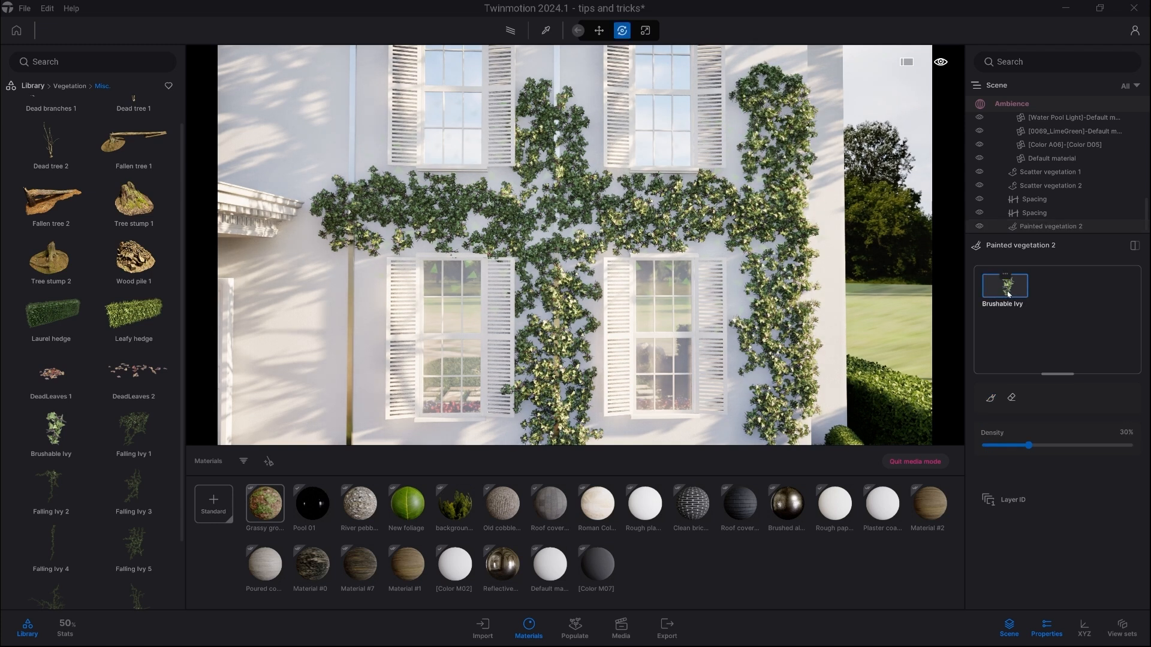
Paint the remaining facade, raise Brushable Ivy density to 100%, and ready the eraser brush.
{"action": "left_click_drag", "start_coordinate": [1030, 446], "coordinate": [1129, 446]}
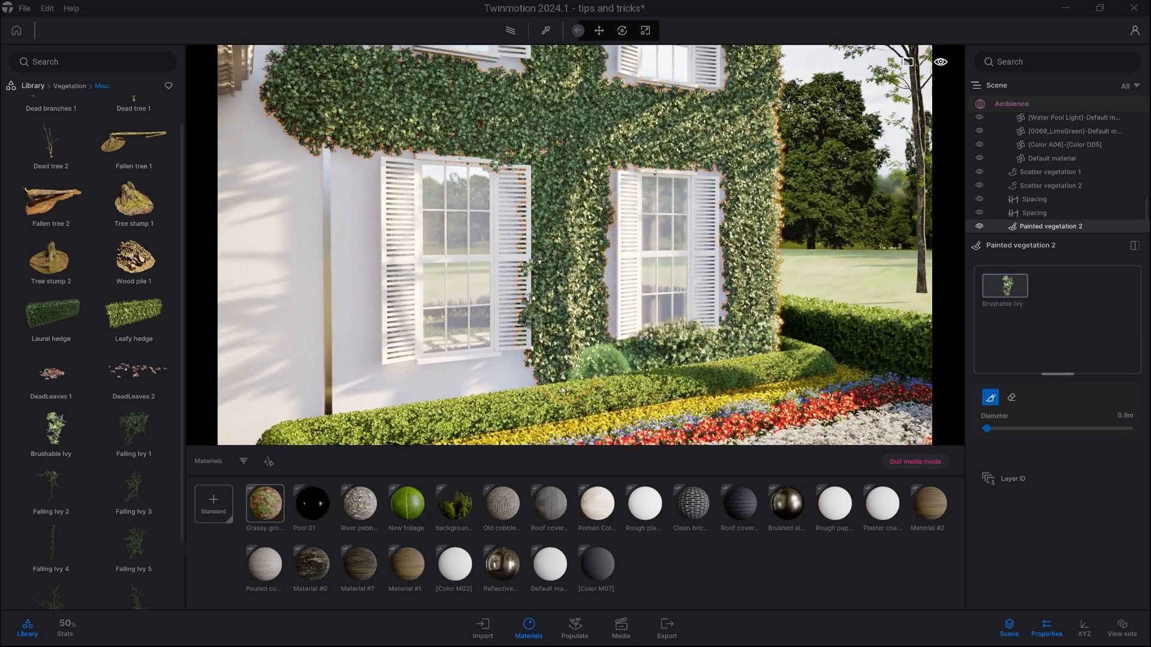
{"action": "left_click", "coordinate": [319, 254]}
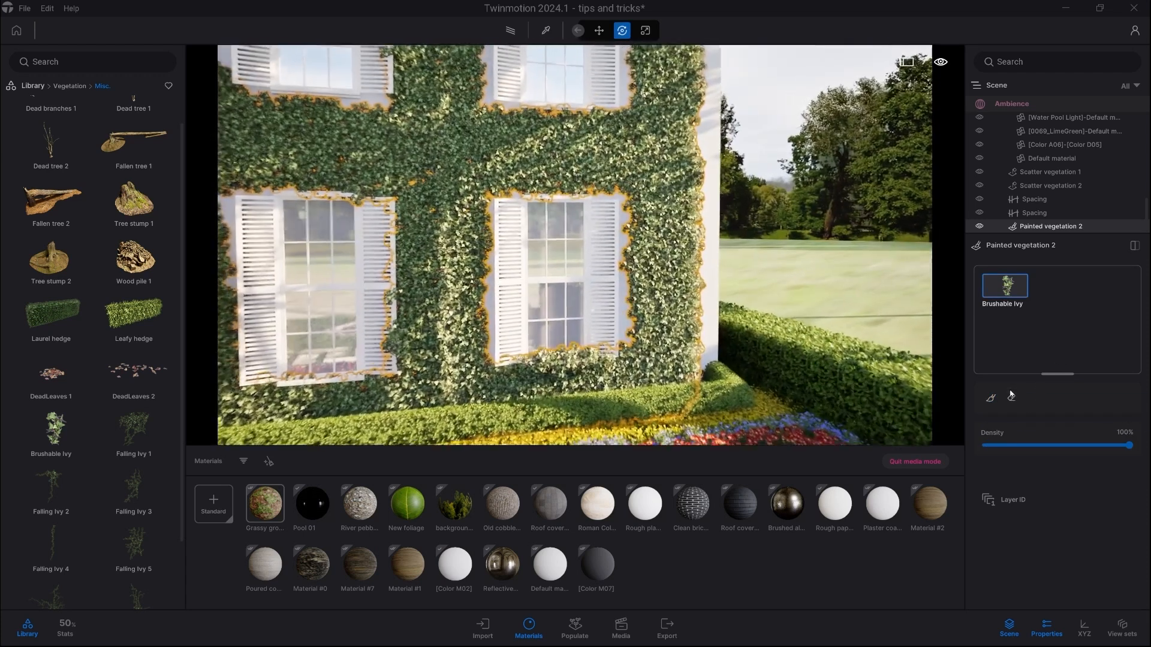
{"action": "left_click", "coordinate": [1011, 396]}
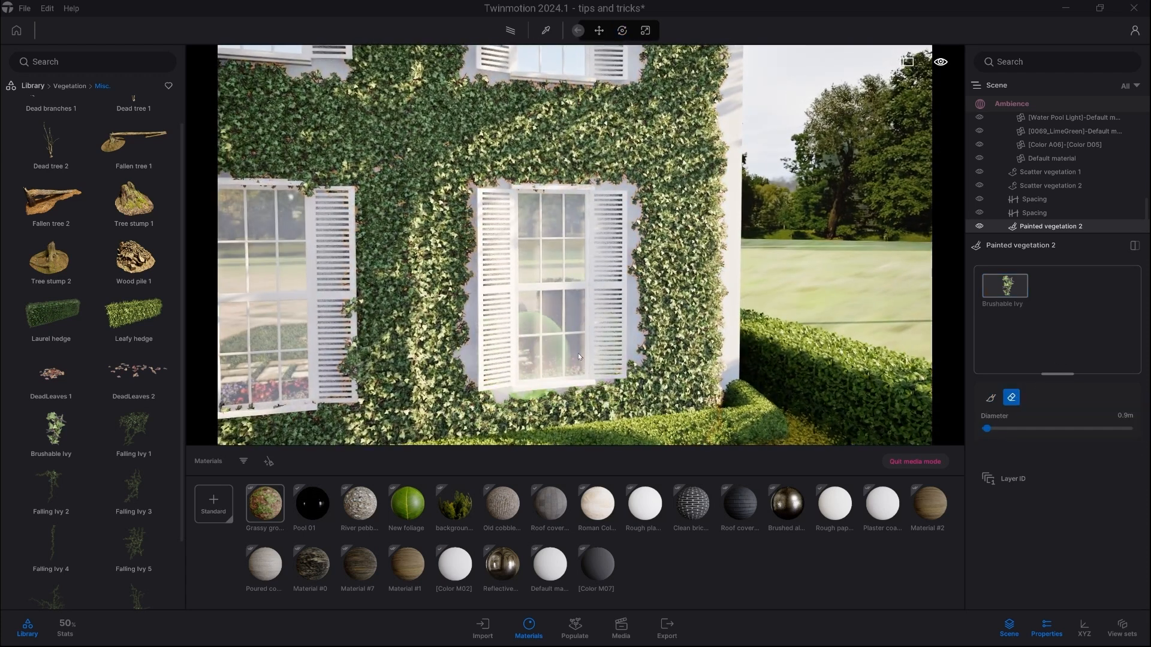